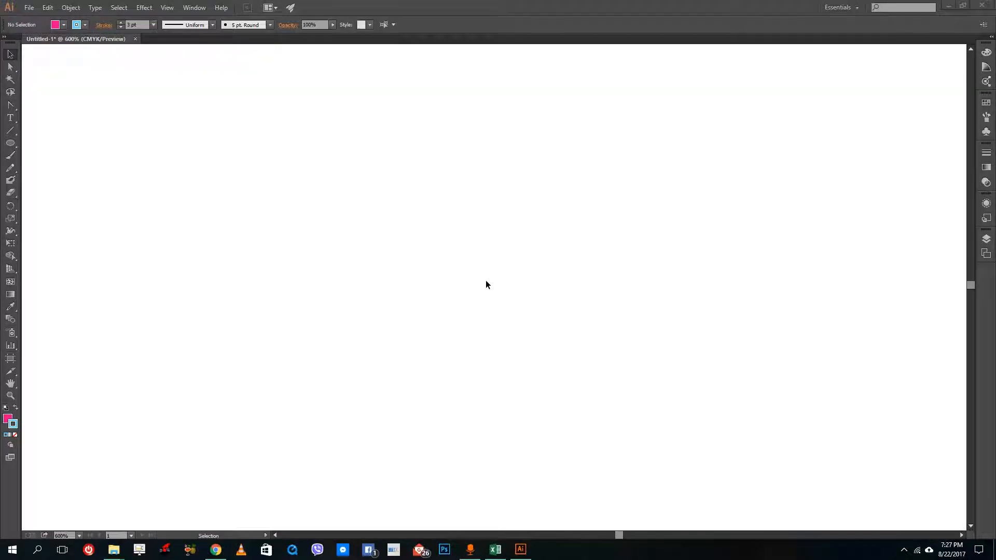
pyautogui.moveTo(147, 203)
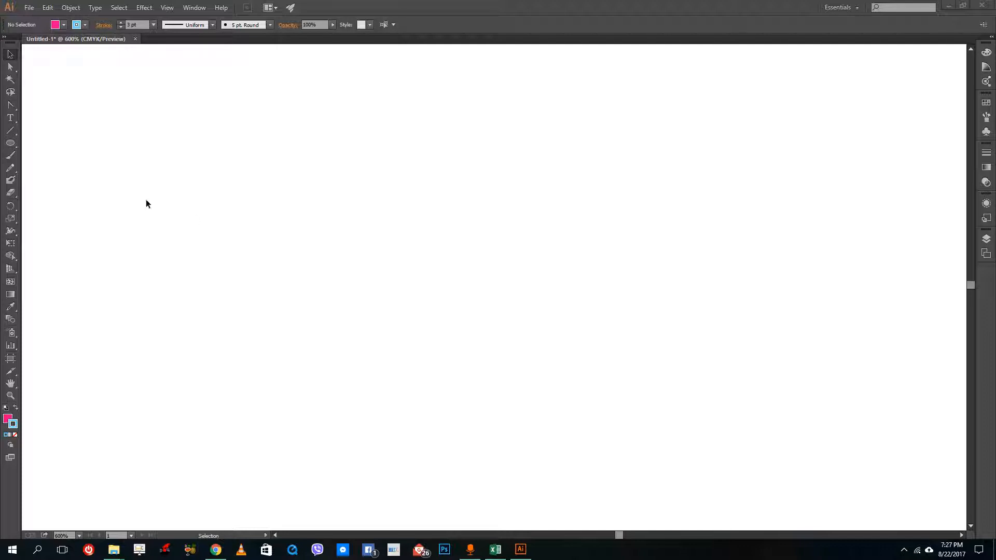
pyautogui.moveTo(52, 137)
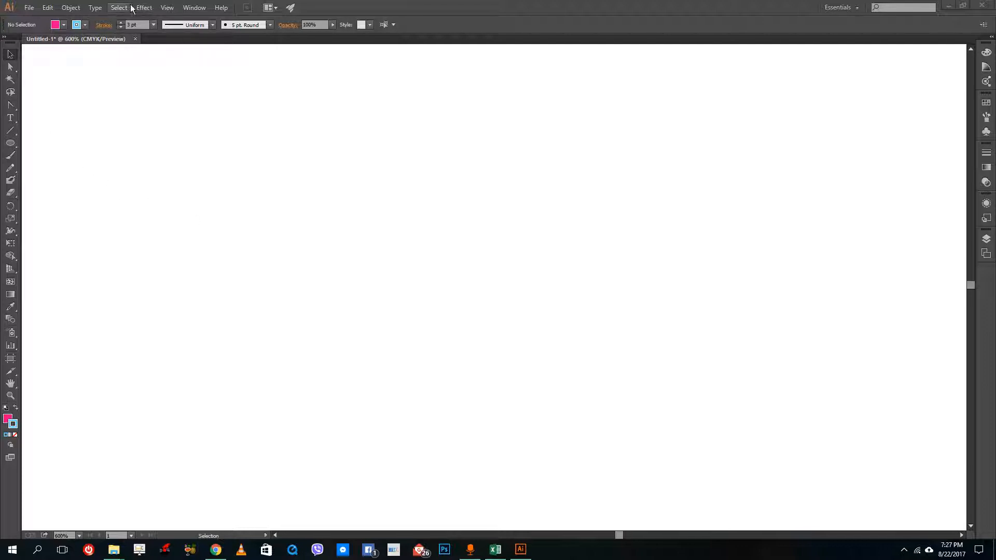
pyautogui.moveTo(144, 7)
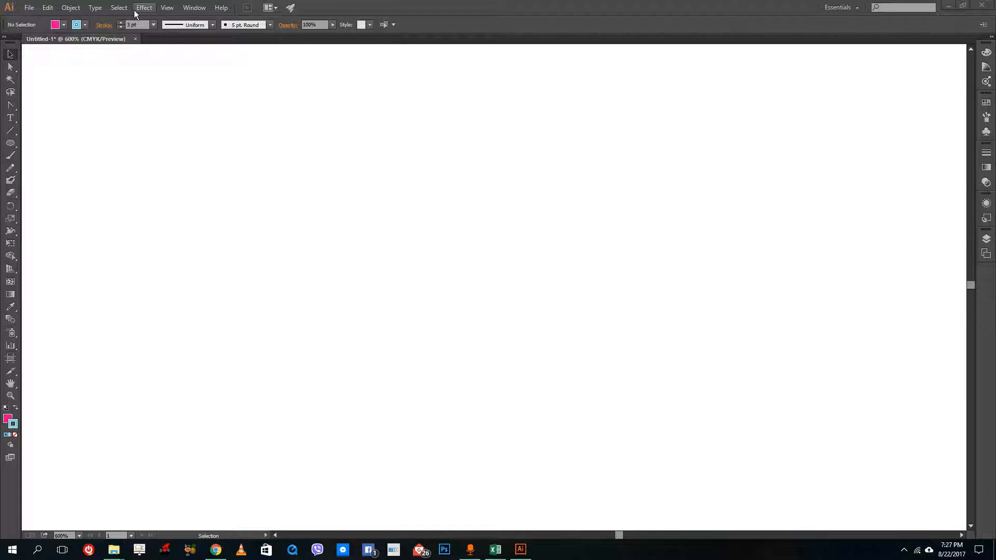
# Apply a 3D Extrude & Bevel to the ellipse with Preview on, rotating it to show its pink top
pyautogui.click(144, 7)
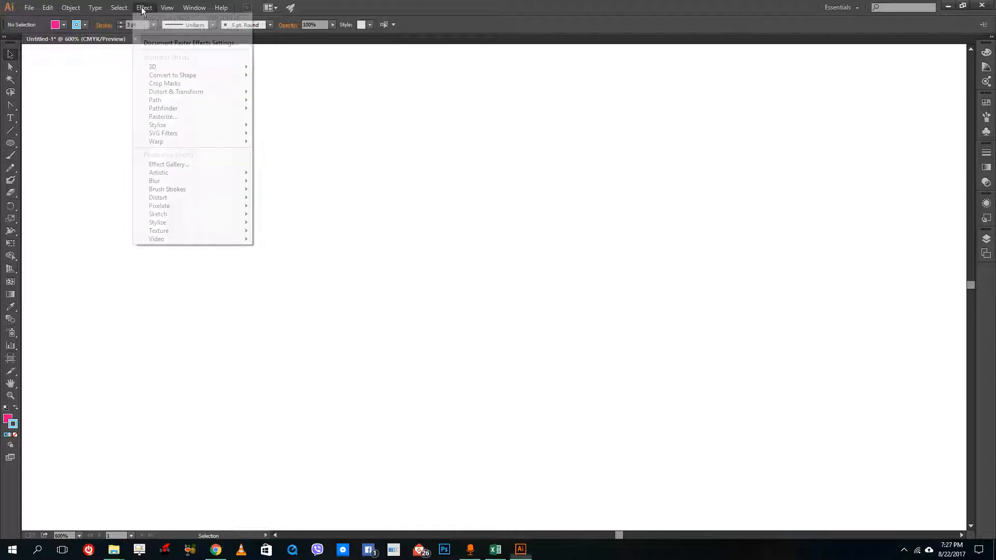
pyautogui.moveTo(182, 139)
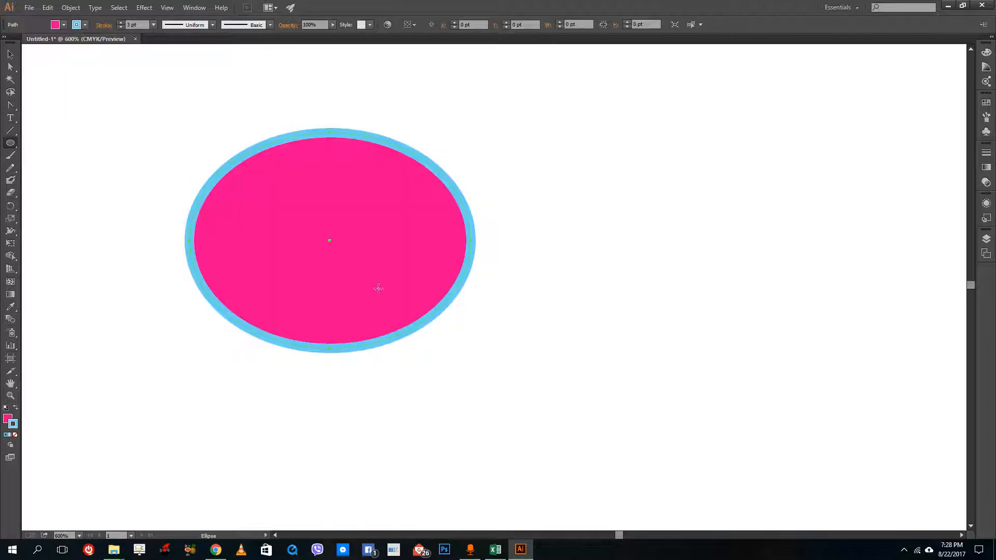
pyautogui.click(144, 8)
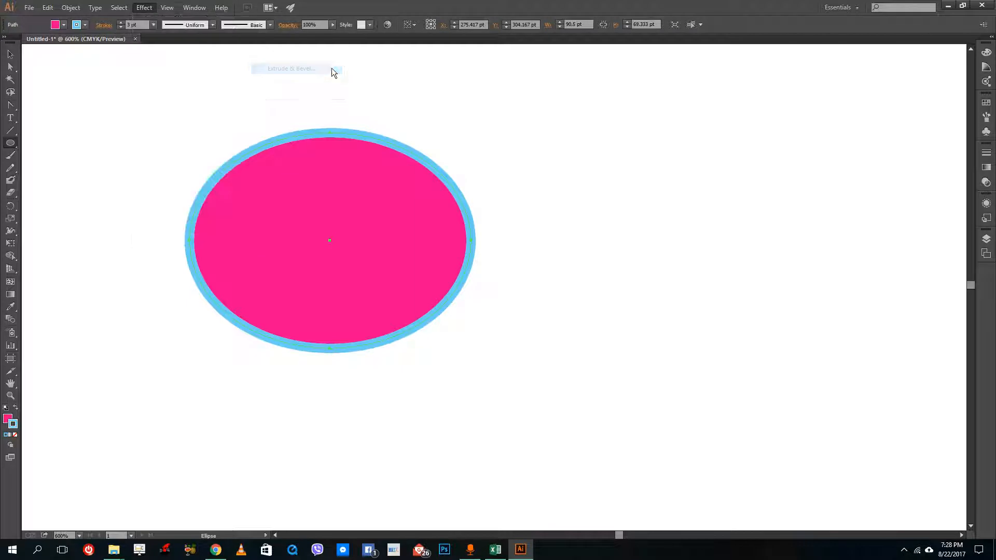
pyautogui.click(291, 68)
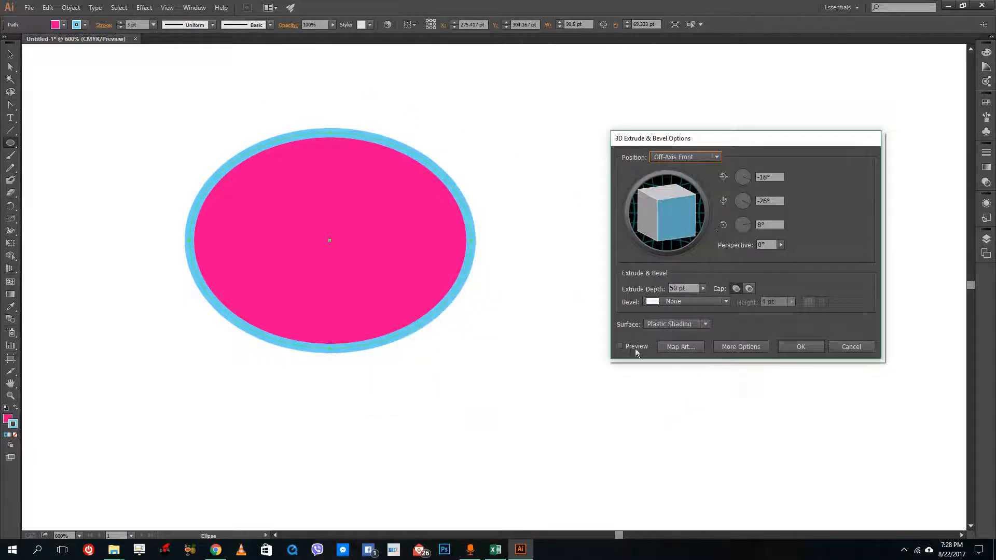
pyautogui.click(619, 347)
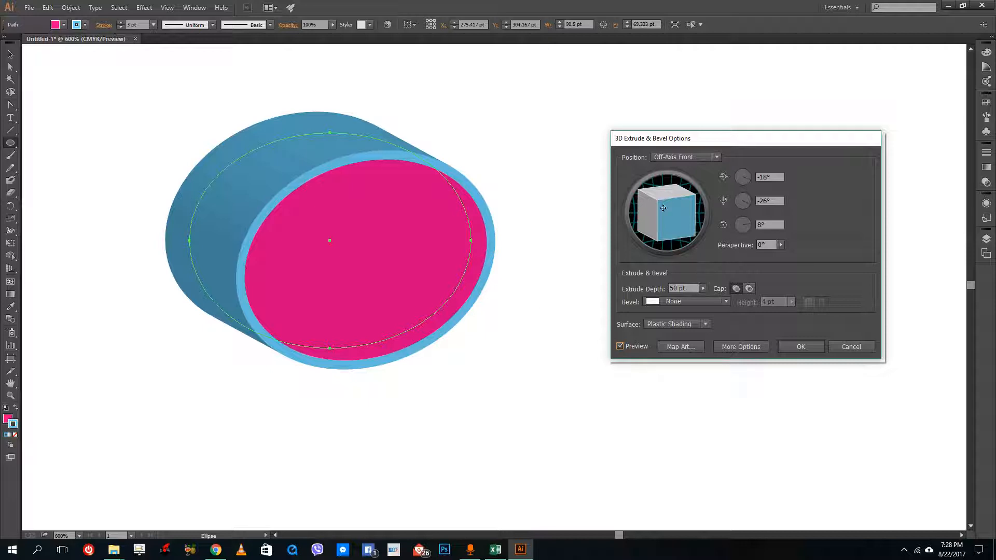
pyautogui.moveTo(663, 208); pyautogui.dragTo(656, 219)
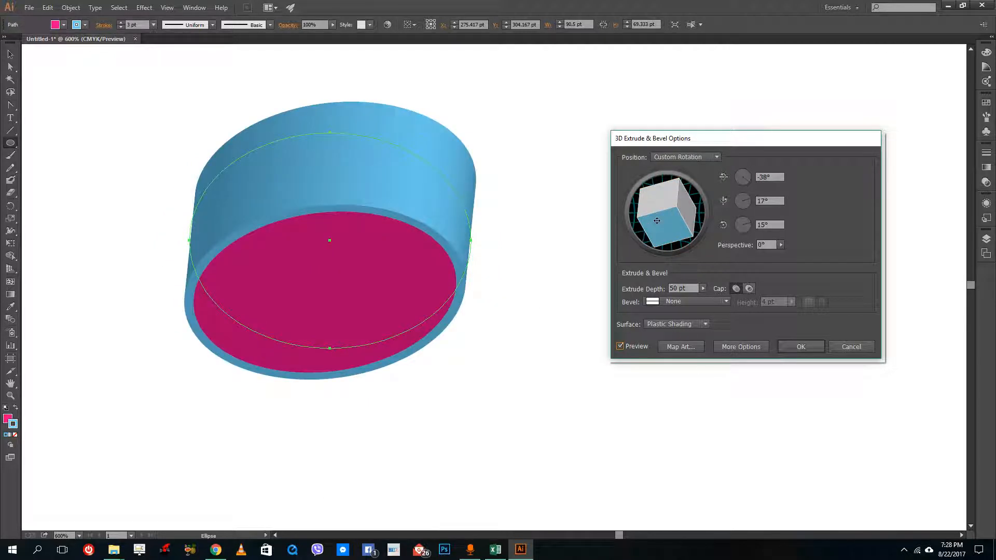
pyautogui.moveTo(656, 220); pyautogui.dragTo(651, 216)
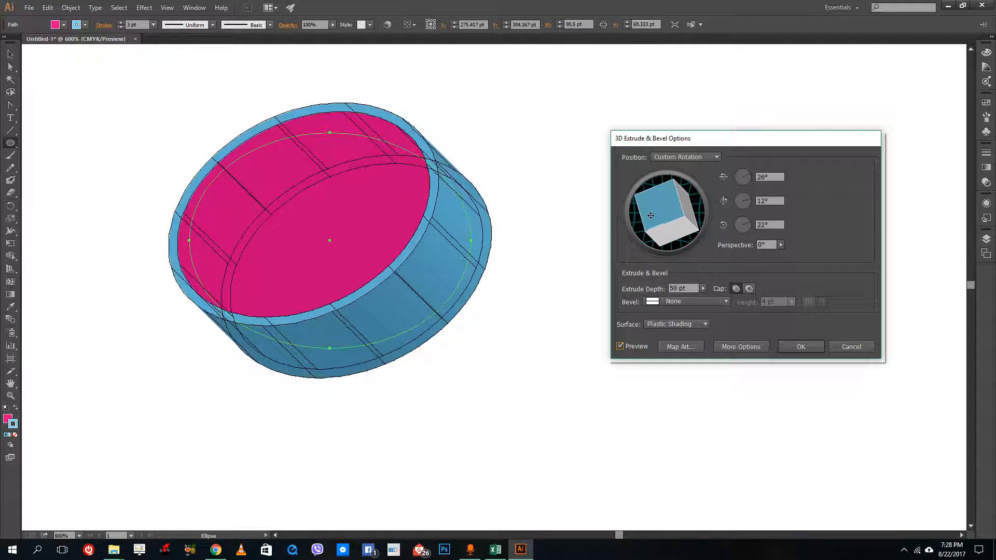
pyautogui.click(801, 347)
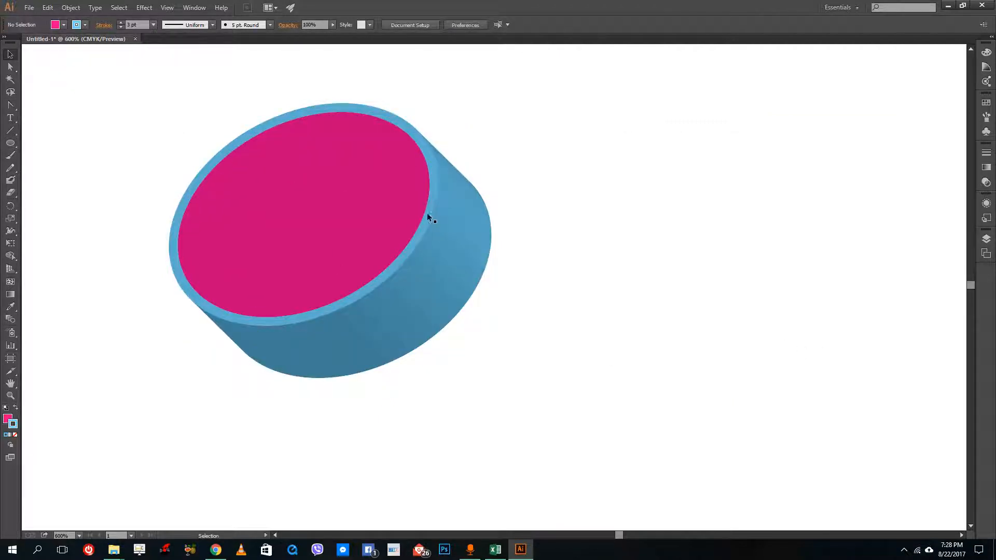
# Group the cylinder artwork via Object > Group, then cancel the 3D Revolve options
pyautogui.click(71, 8)
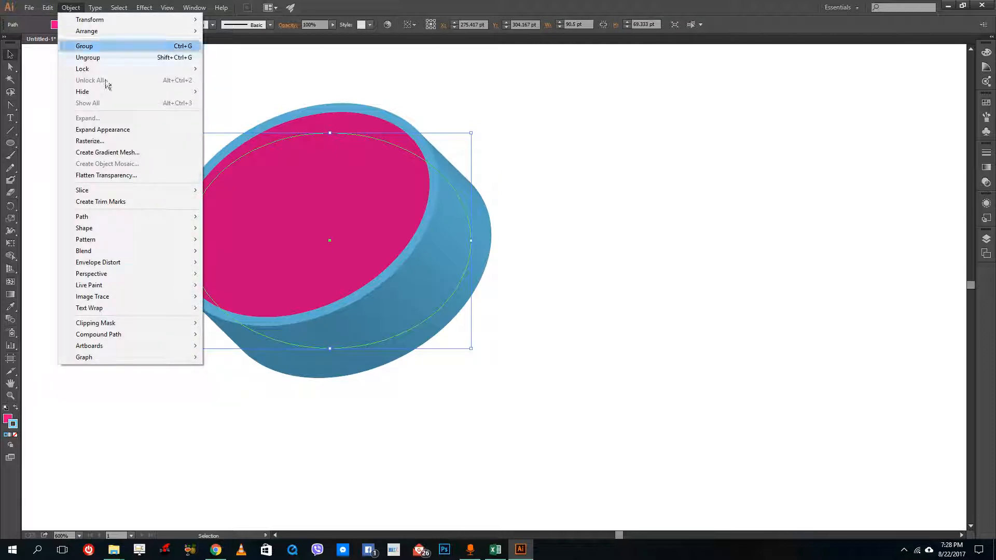
pyautogui.click(83, 47)
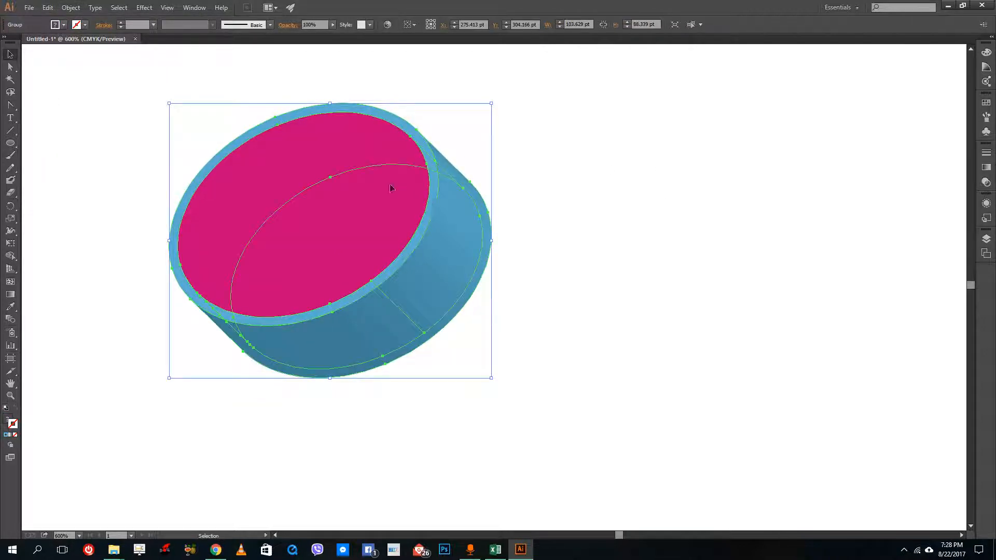
pyautogui.click(143, 8)
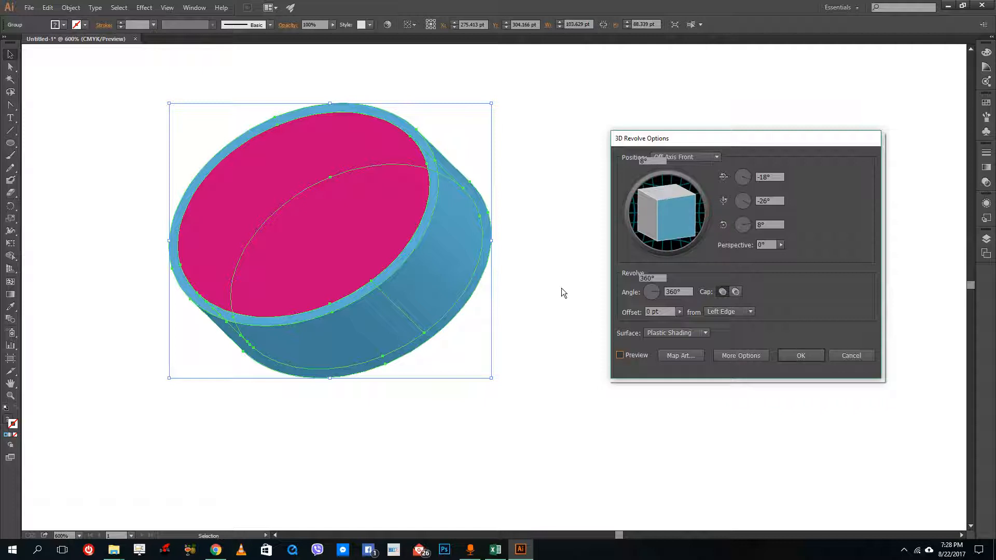
pyautogui.click(619, 355)
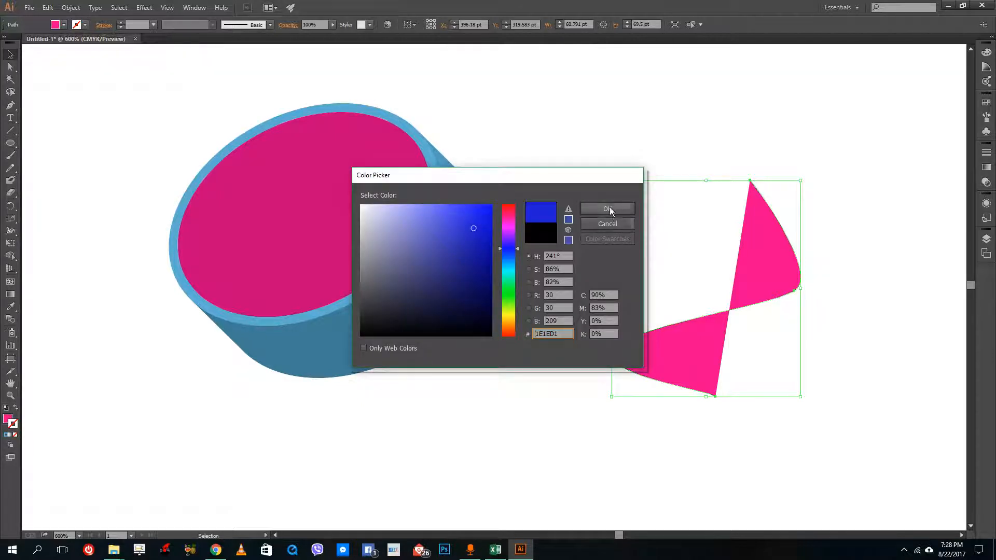
# Confirm dark blue as the S-curve's stroke colour
pyautogui.click(608, 208)
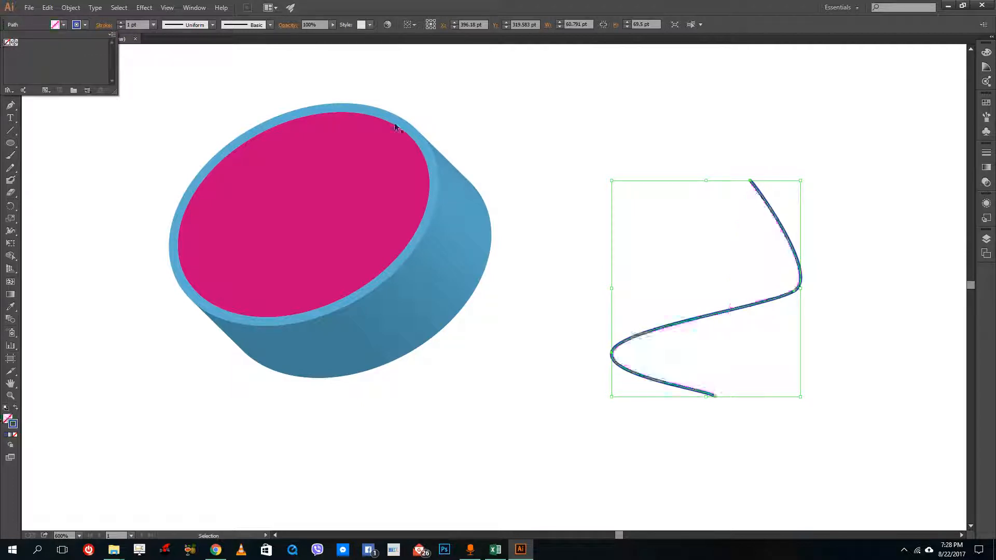
pyautogui.click(193, 8)
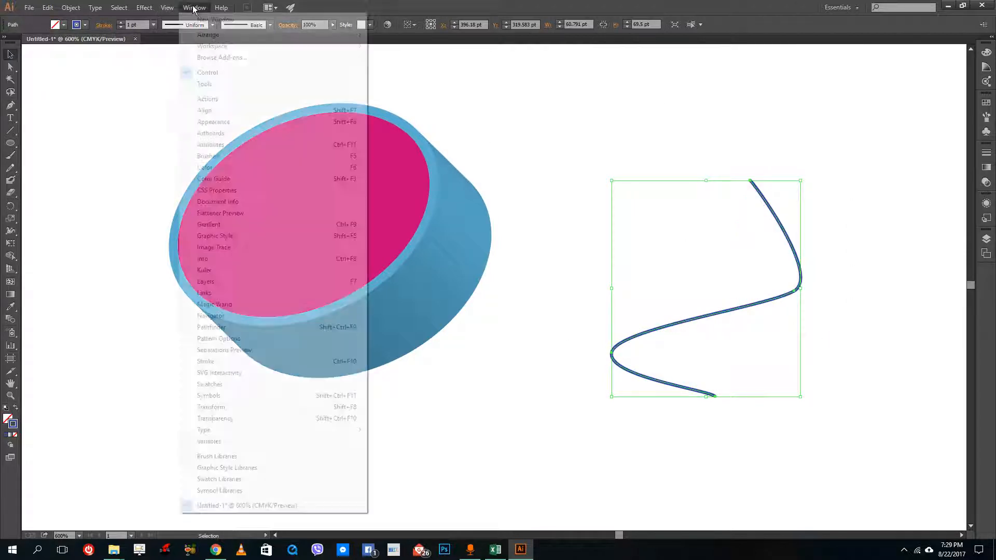
pyautogui.click(143, 8)
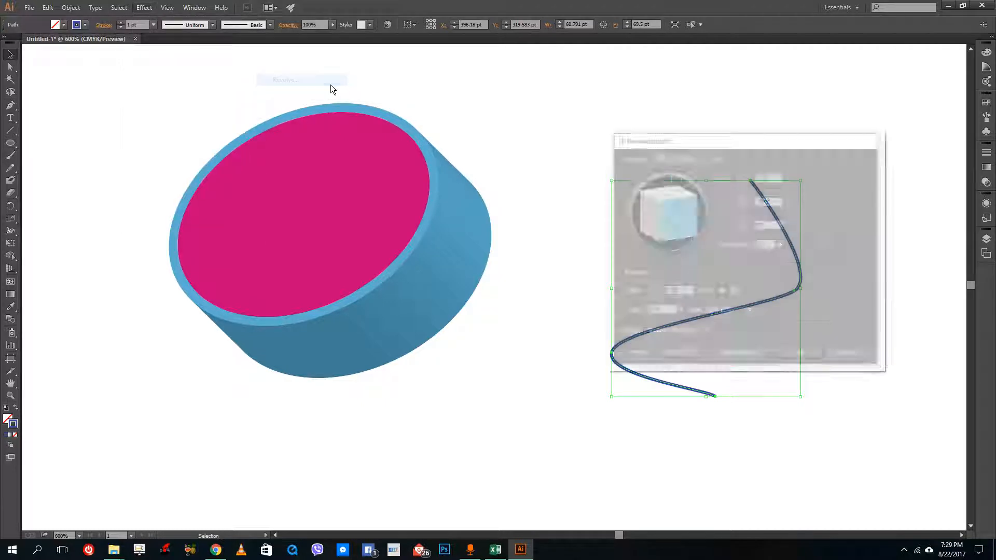
pyautogui.click(287, 78)
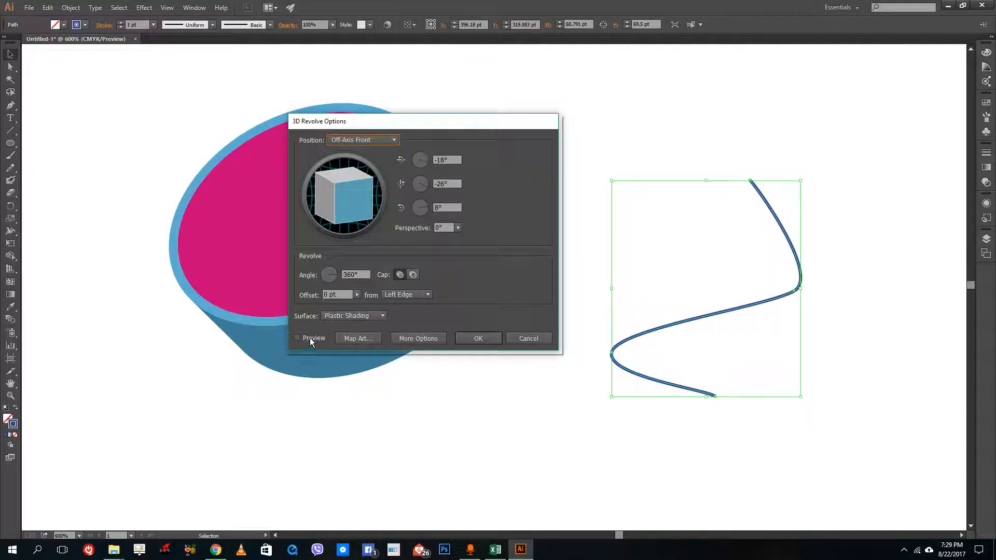
pyautogui.click(296, 338)
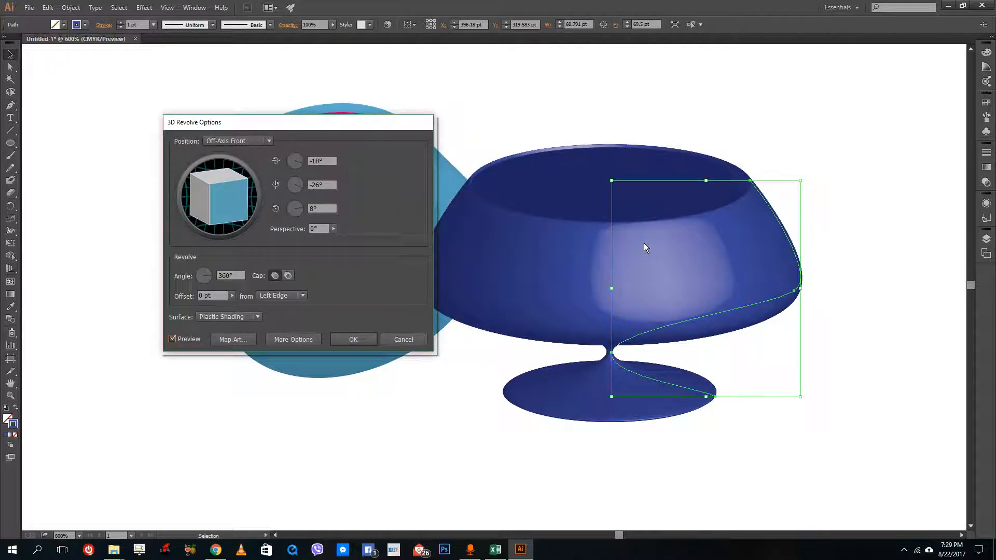
pyautogui.moveTo(768, 234)
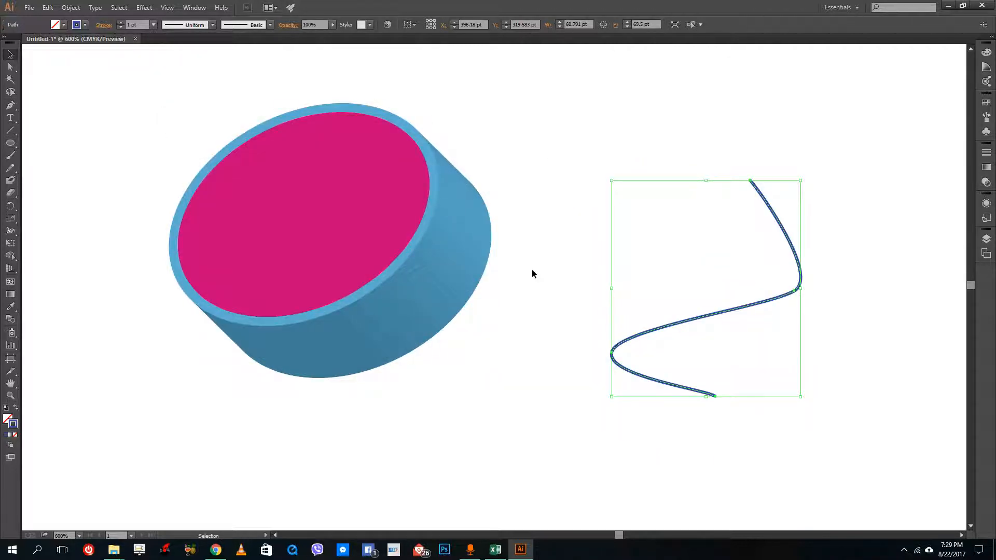
pyautogui.click(144, 8)
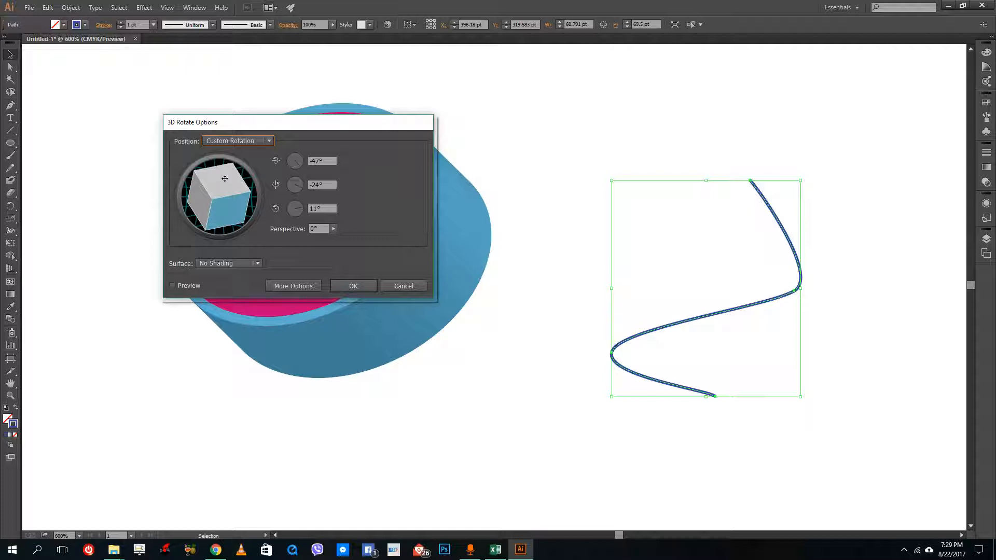
pyautogui.moveTo(224, 178); pyautogui.dragTo(228, 199)
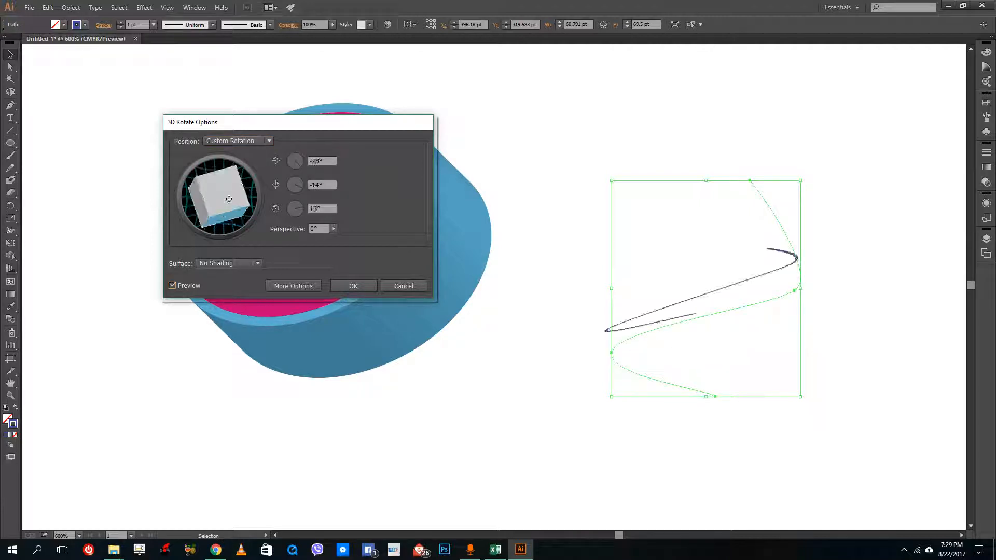
pyautogui.moveTo(229, 197); pyautogui.dragTo(219, 194)
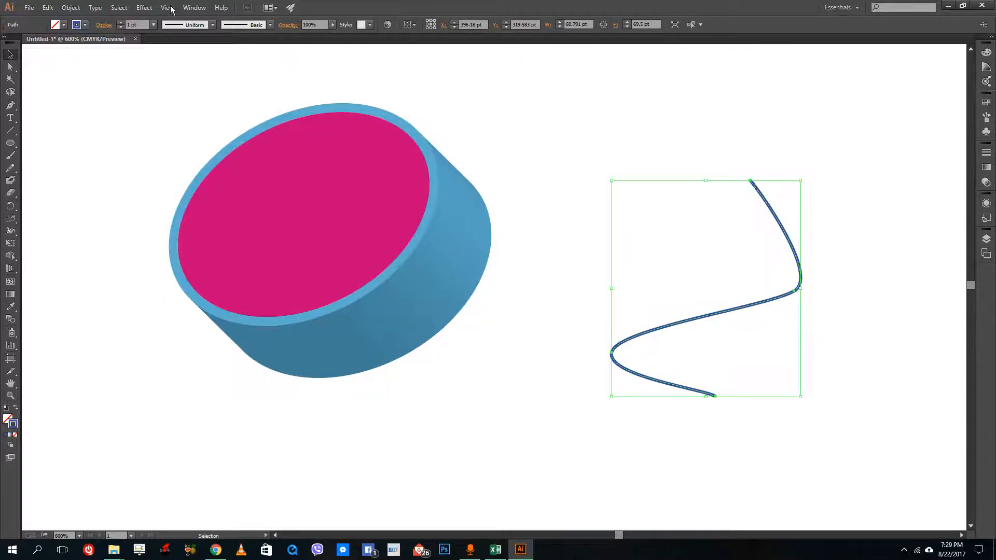
# Apply a horizontal Arc warp to the rectangle and confirm the settings
pyautogui.click(144, 8)
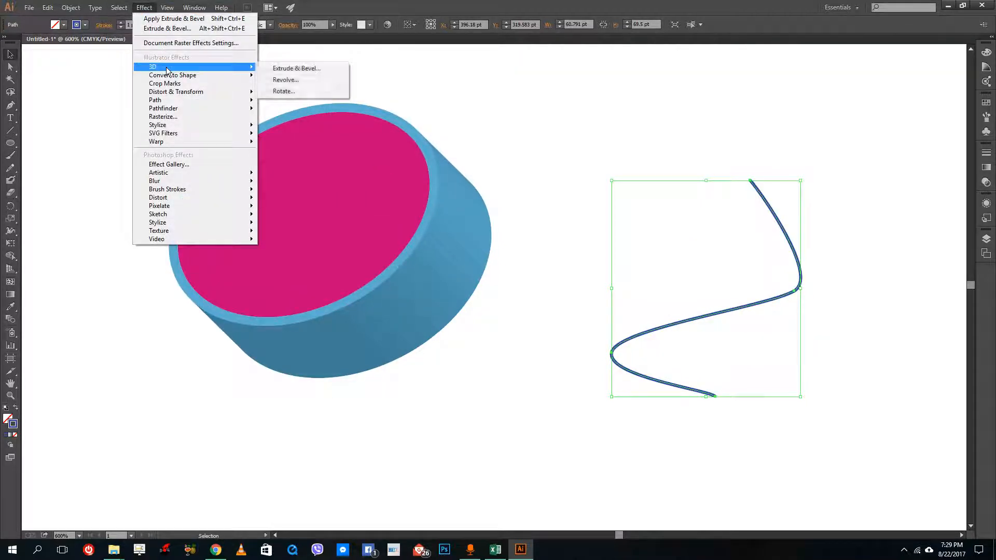
pyautogui.moveTo(172, 75)
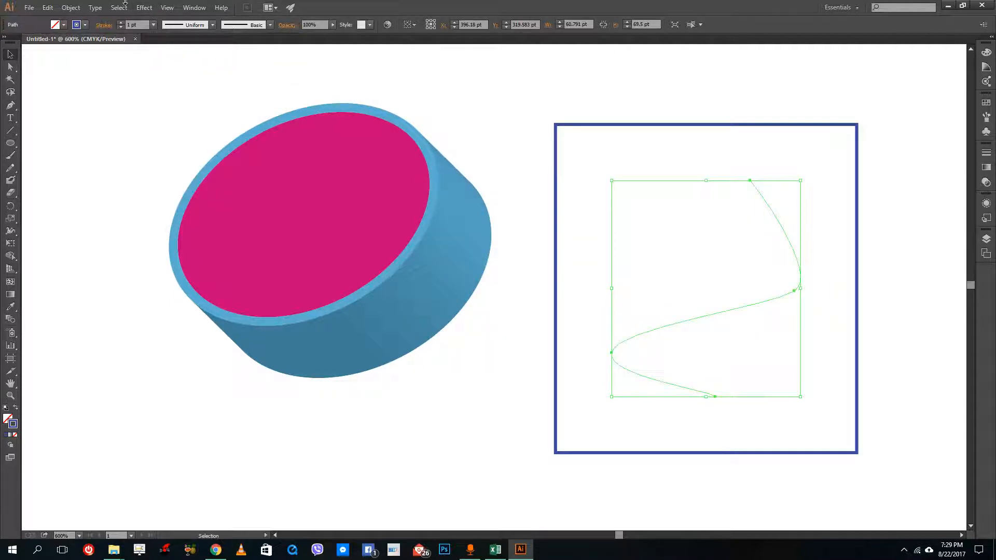
pyautogui.click(144, 8)
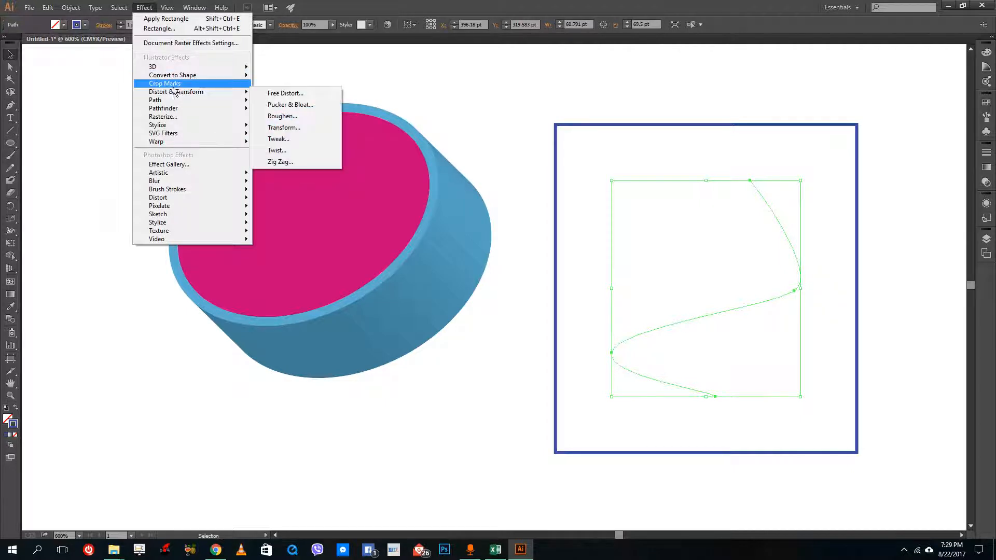
pyautogui.moveTo(189, 136)
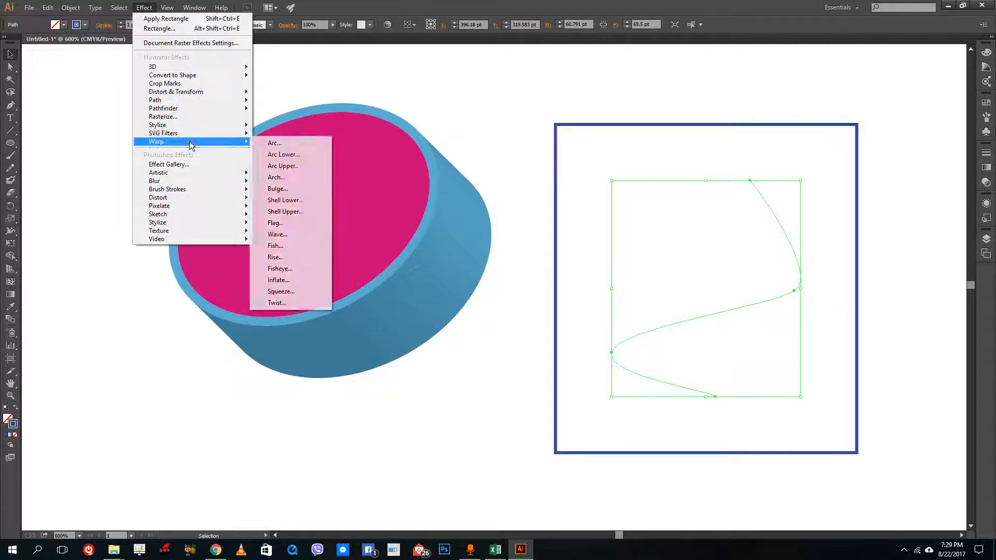
pyautogui.click(274, 142)
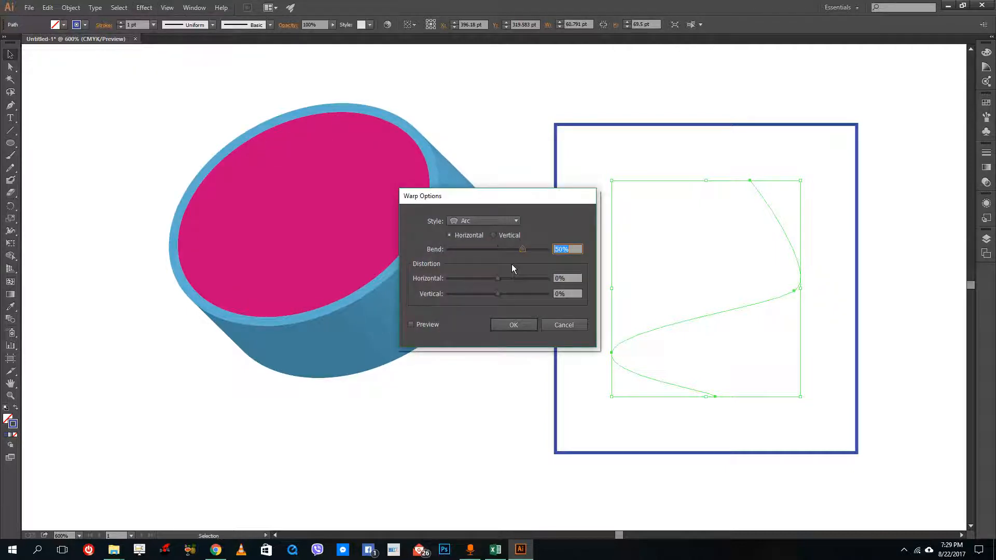
pyautogui.click(411, 324)
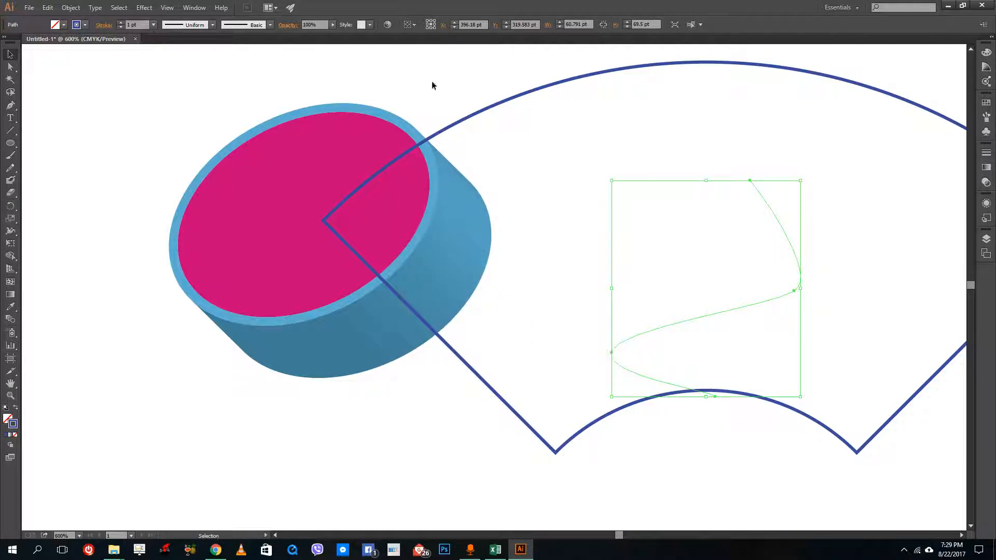
# Dismiss the Effect menu without applying anything to the artwork
pyautogui.click(144, 7)
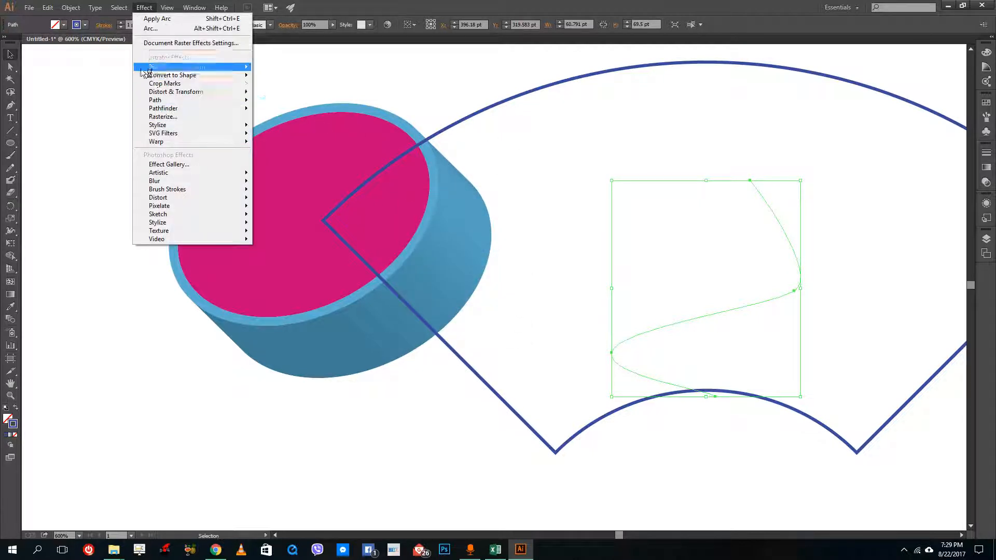
pyautogui.click(571, 295)
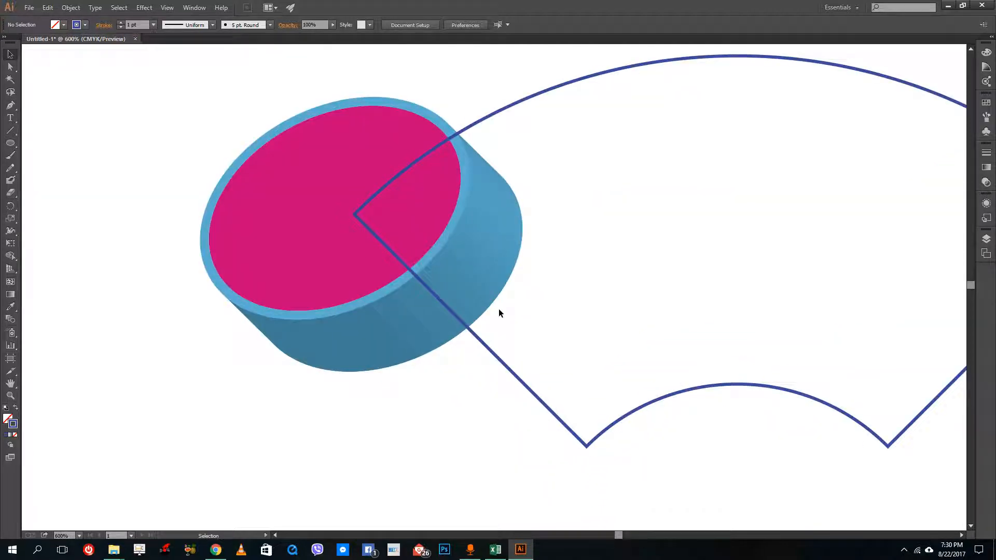
pyautogui.moveTo(559, 113)
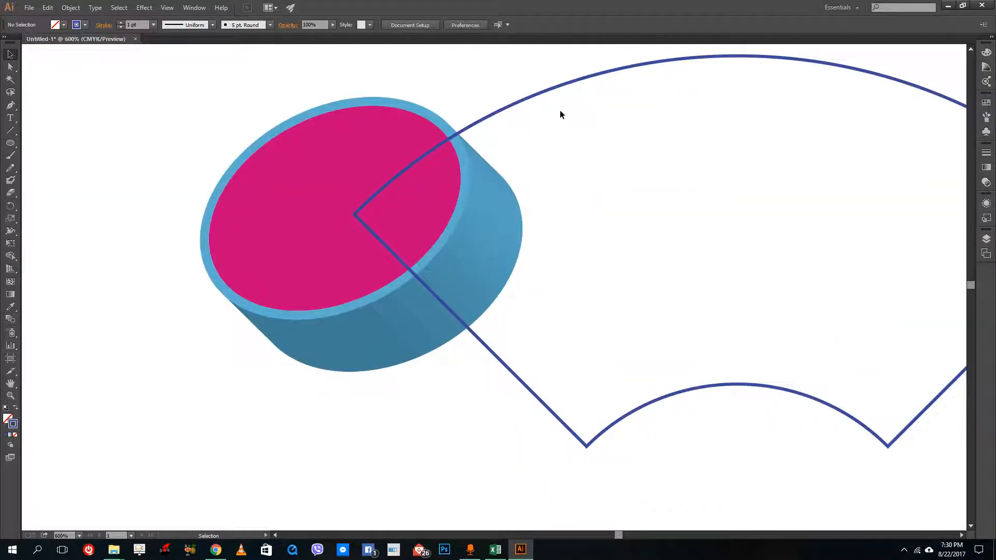
pyautogui.moveTo(552, 125)
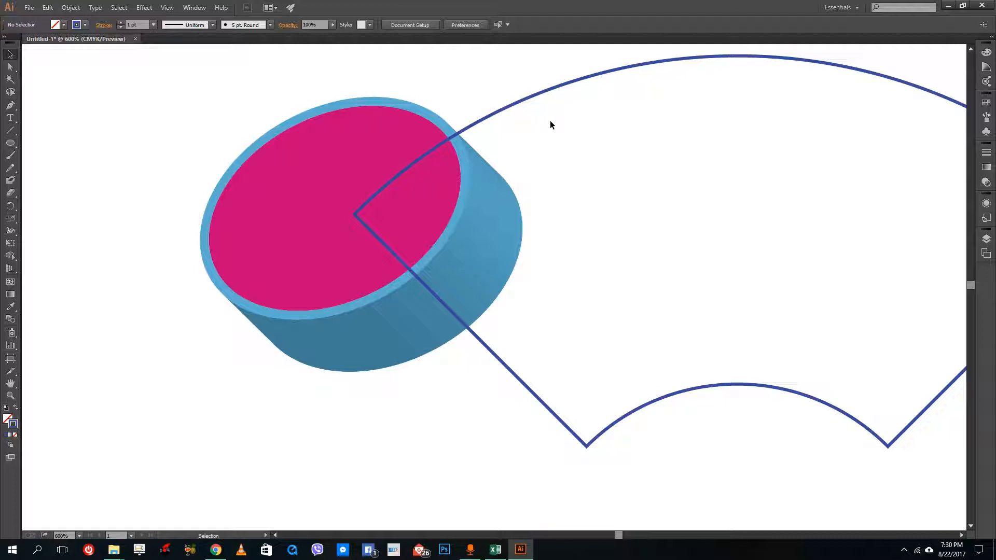
pyautogui.moveTo(589, 142)
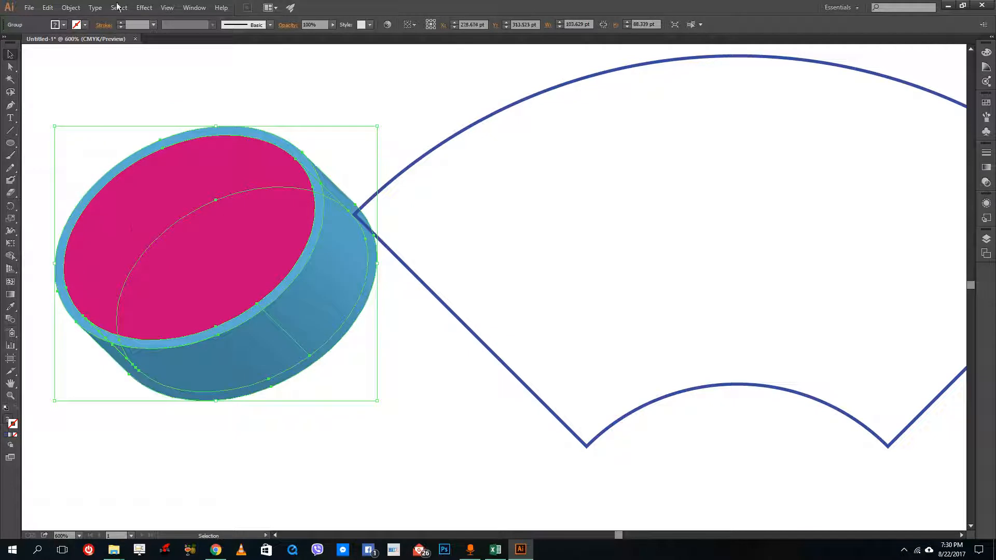
# Bring up the effects list for the selected cylinder group
pyautogui.click(143, 7)
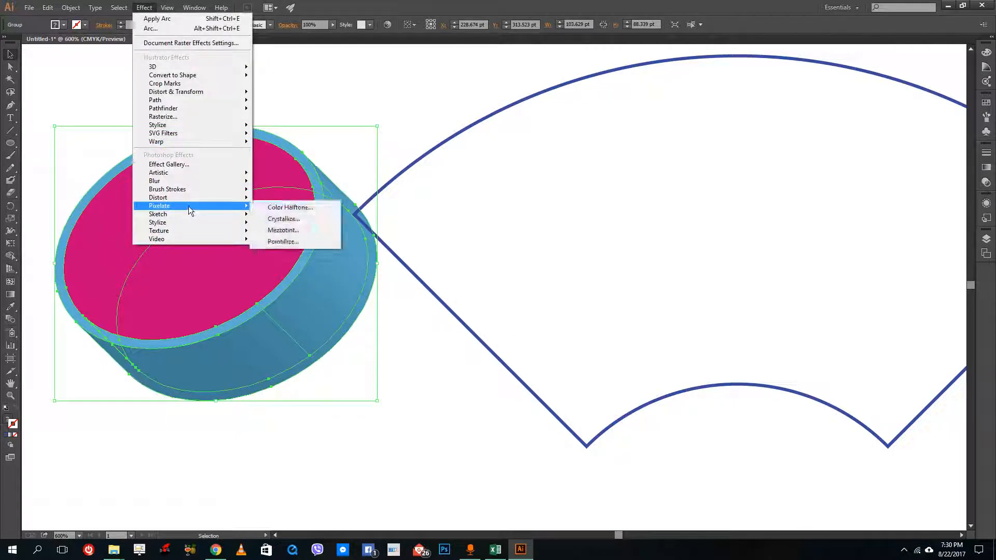
pyautogui.moveTo(182, 222)
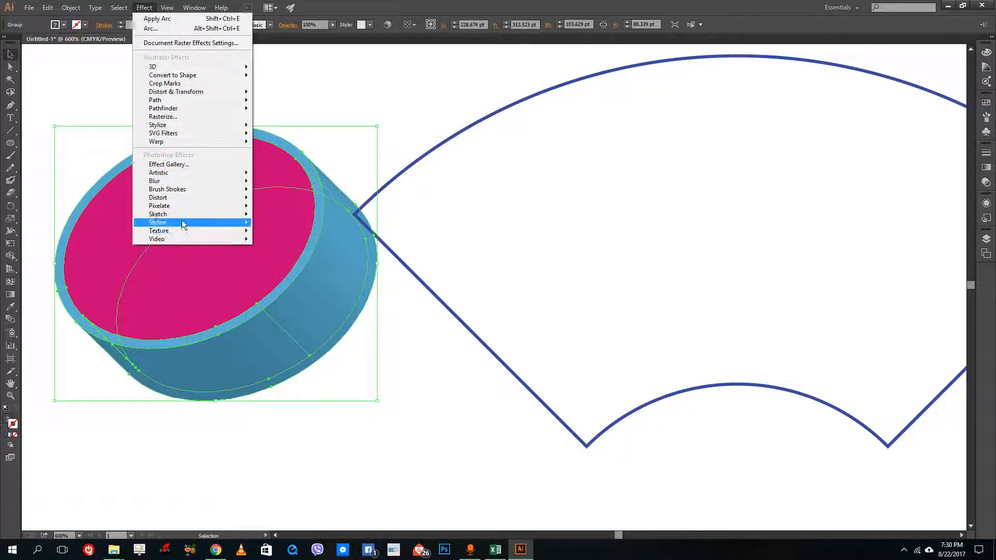
pyautogui.moveTo(157, 173)
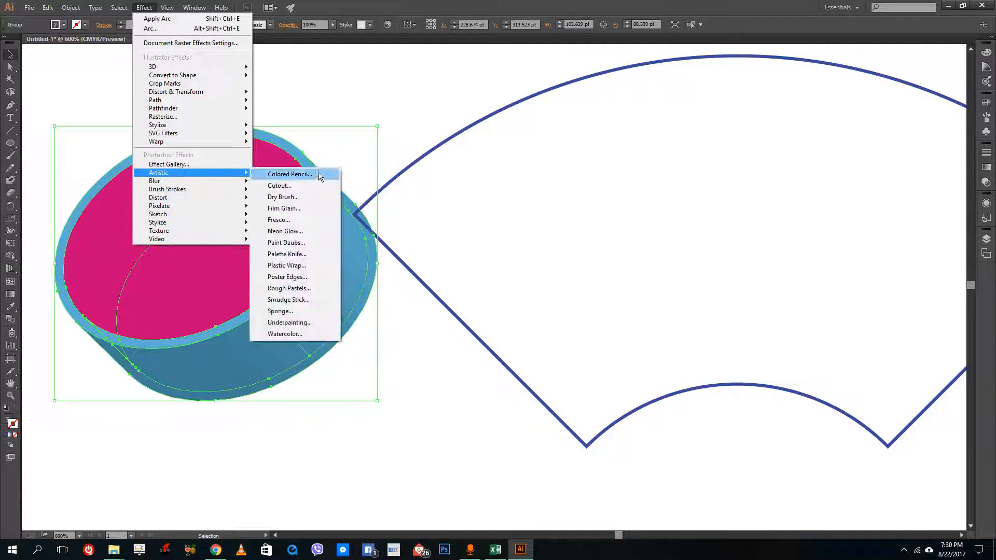
pyautogui.moveTo(296, 288)
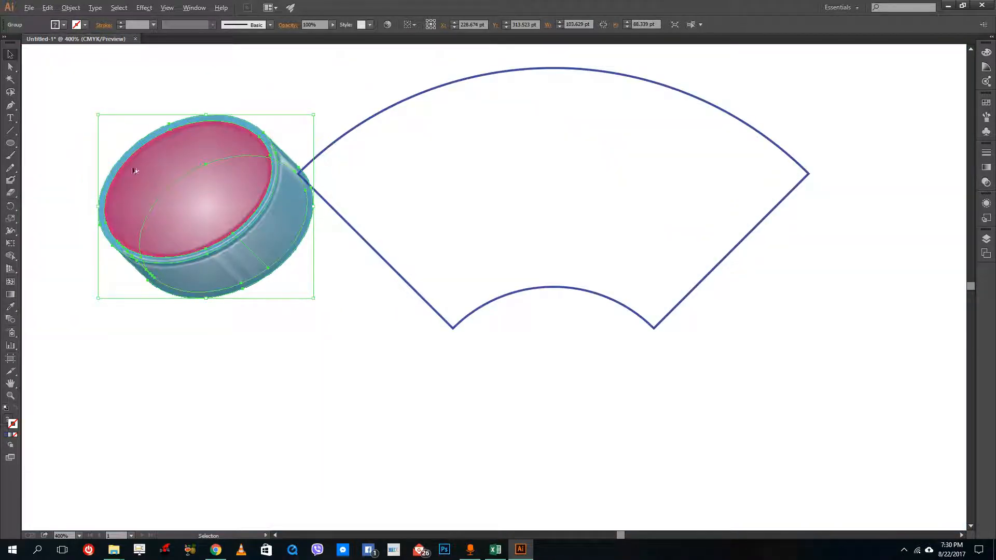
# Apply a Gaussian Blur to the cylinder and zoom to view the whole drawing
pyautogui.click(166, 8)
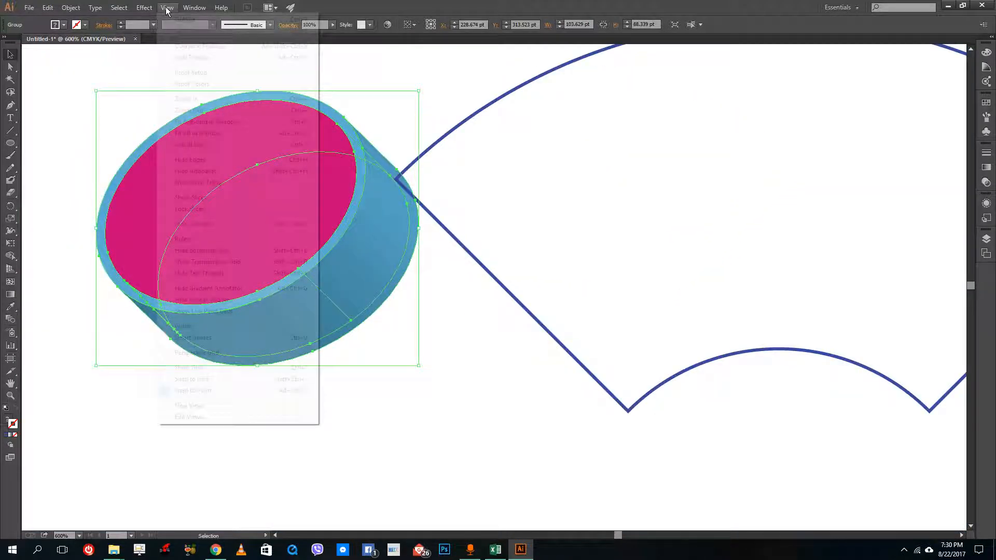
pyautogui.click(144, 8)
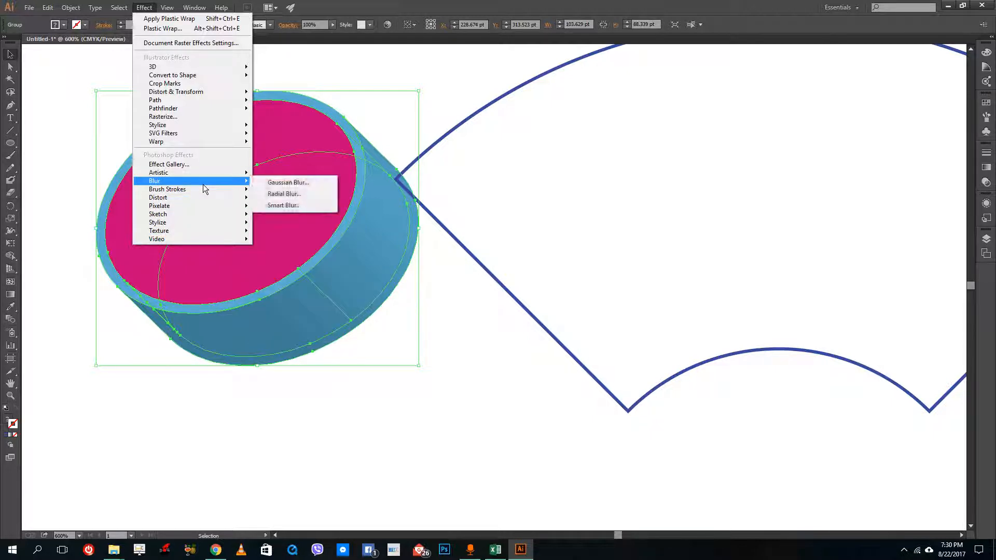
pyautogui.click(288, 181)
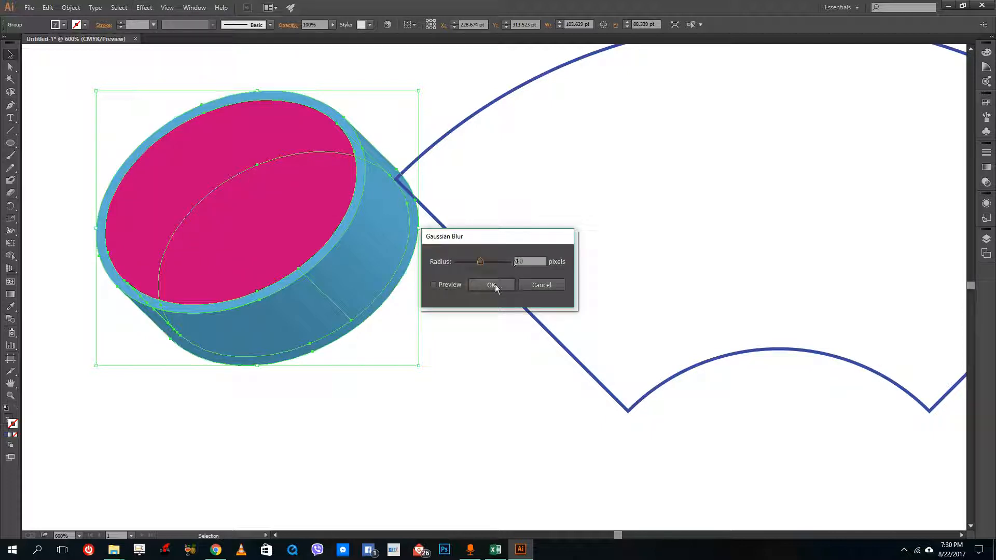
pyautogui.click(434, 285)
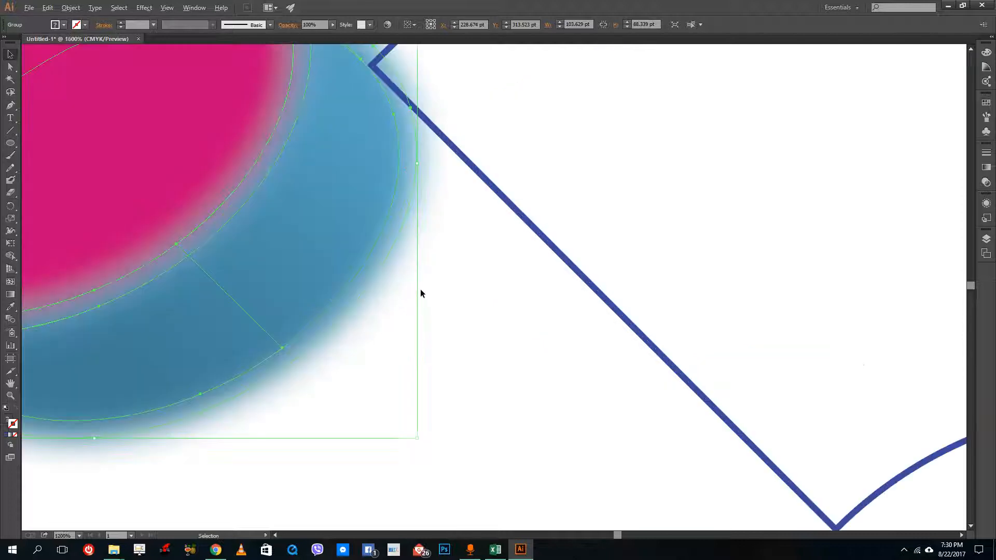
pyautogui.press('Ctrl++')
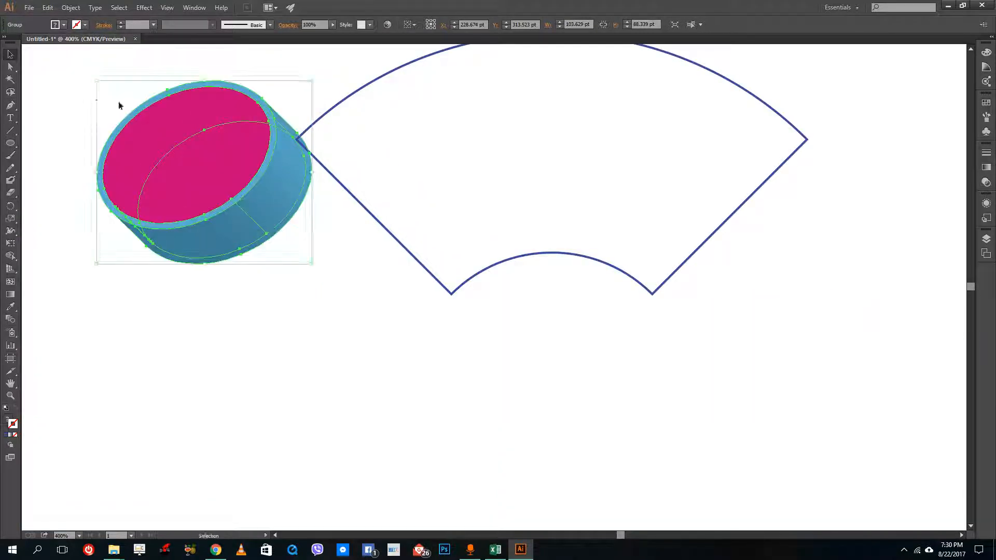
# Apply a sketch-style filter from Effect > Sketch to the cylinder
pyautogui.click(144, 7)
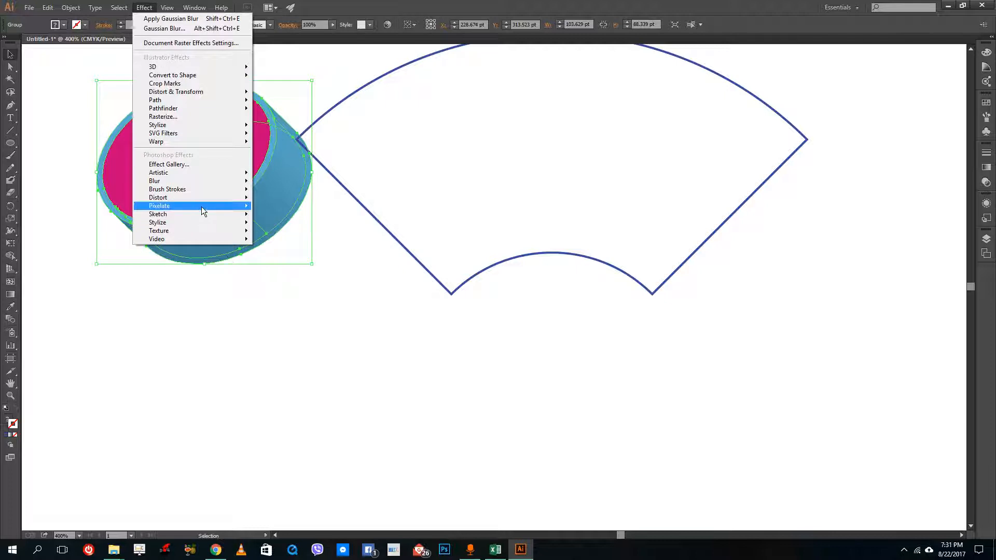
pyautogui.moveTo(178, 158)
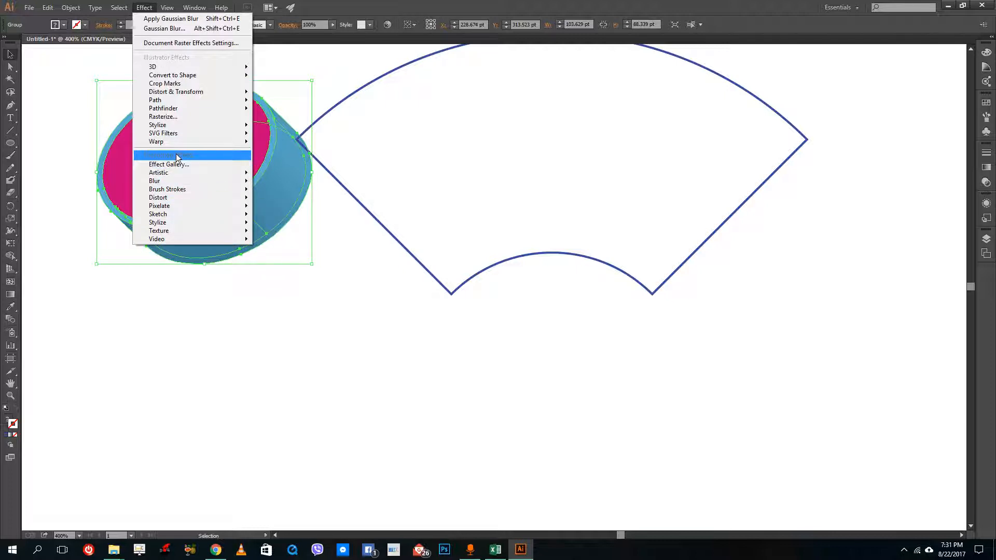
pyautogui.moveTo(157, 58)
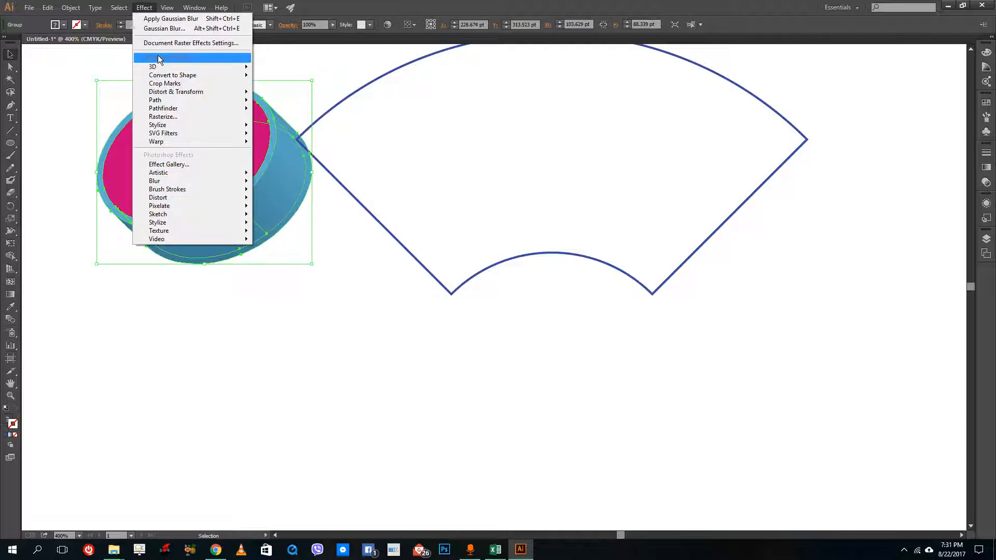
pyautogui.moveTo(160, 206)
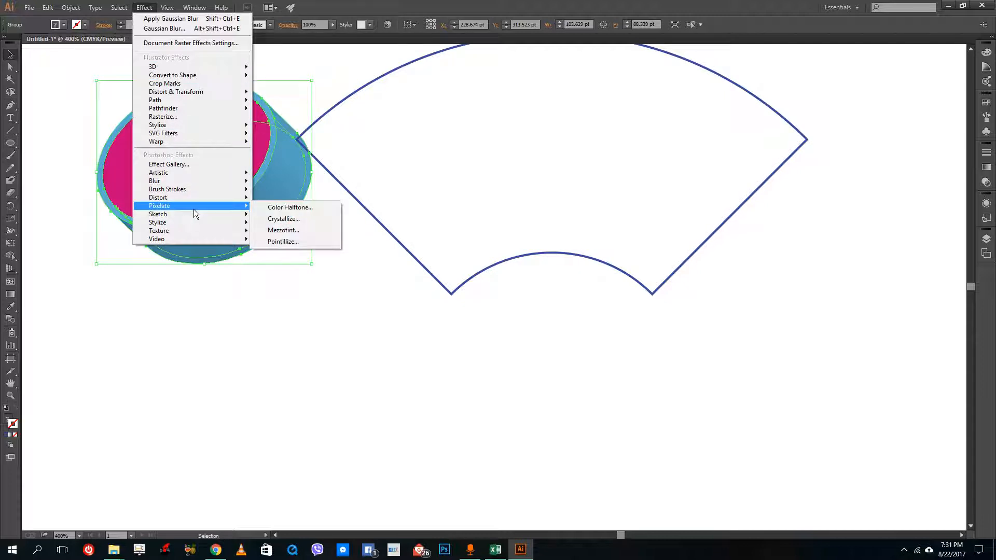
pyautogui.moveTo(193, 209)
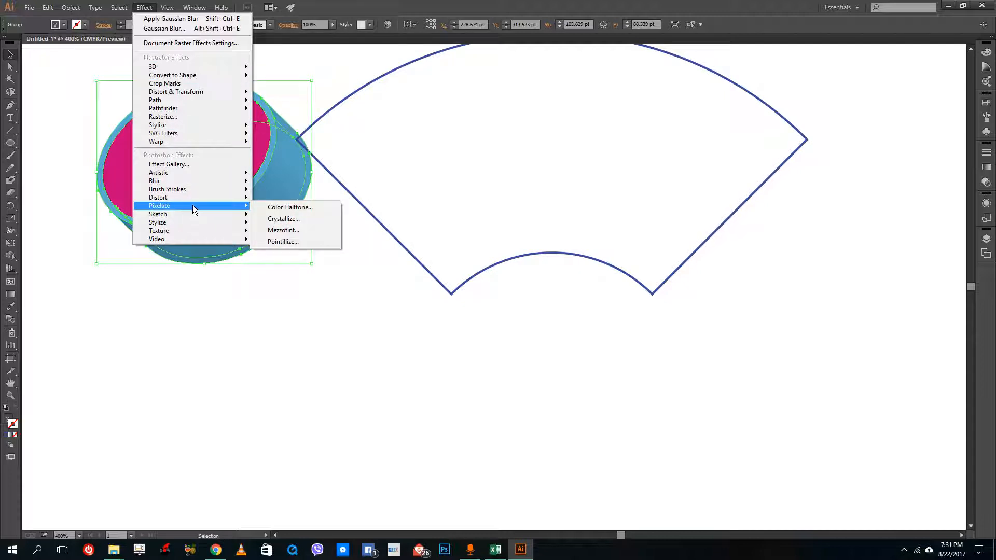
pyautogui.moveTo(178, 85)
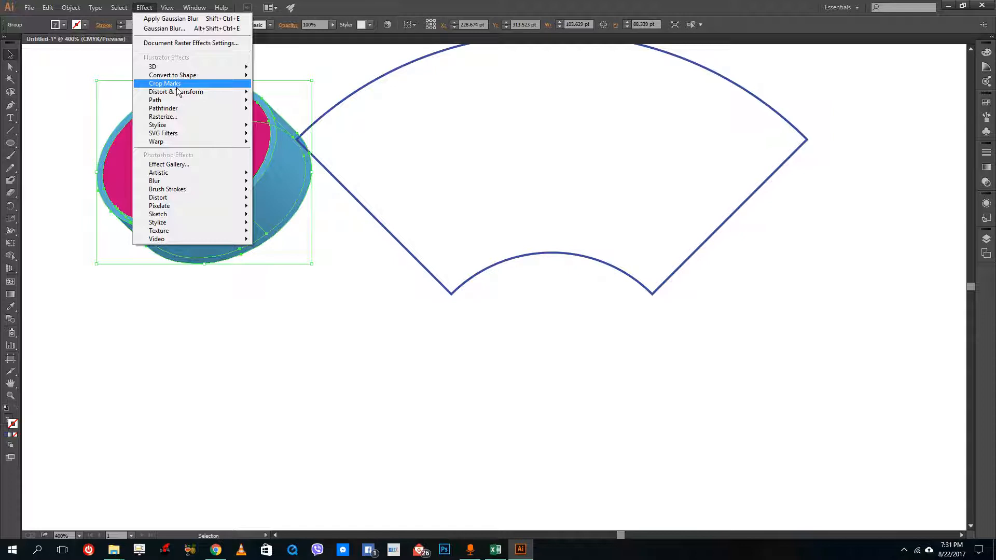
pyautogui.moveTo(236, 209)
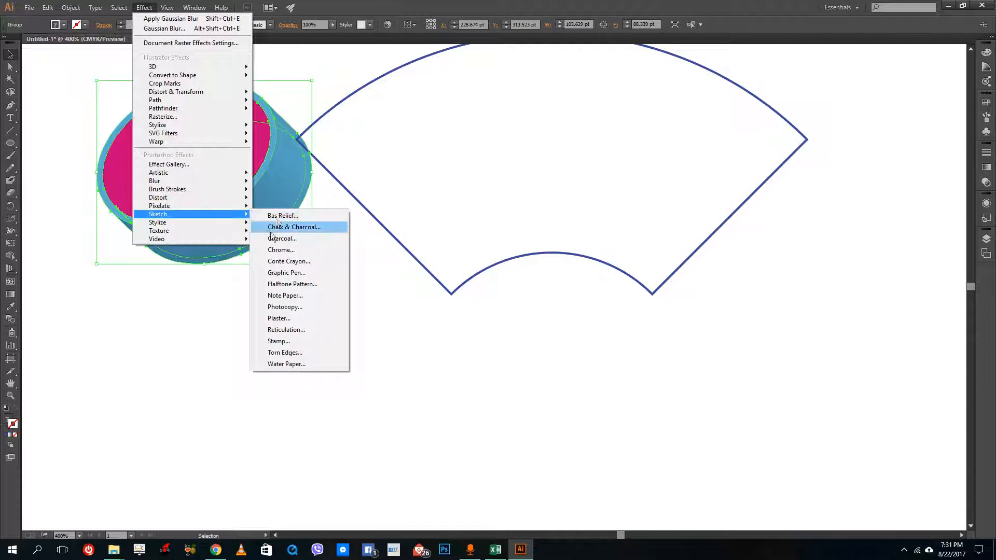
pyautogui.click(283, 215)
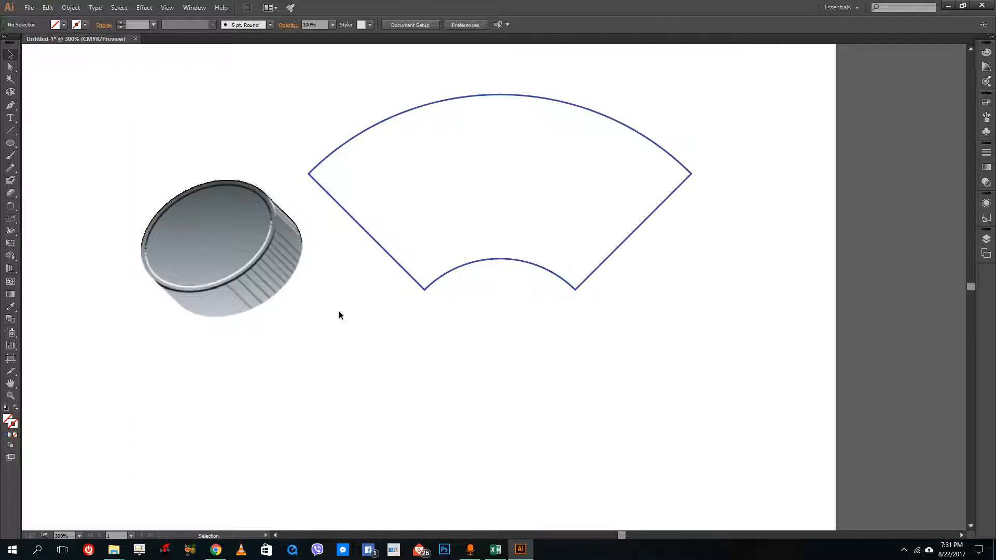
pyautogui.moveTo(345, 303)
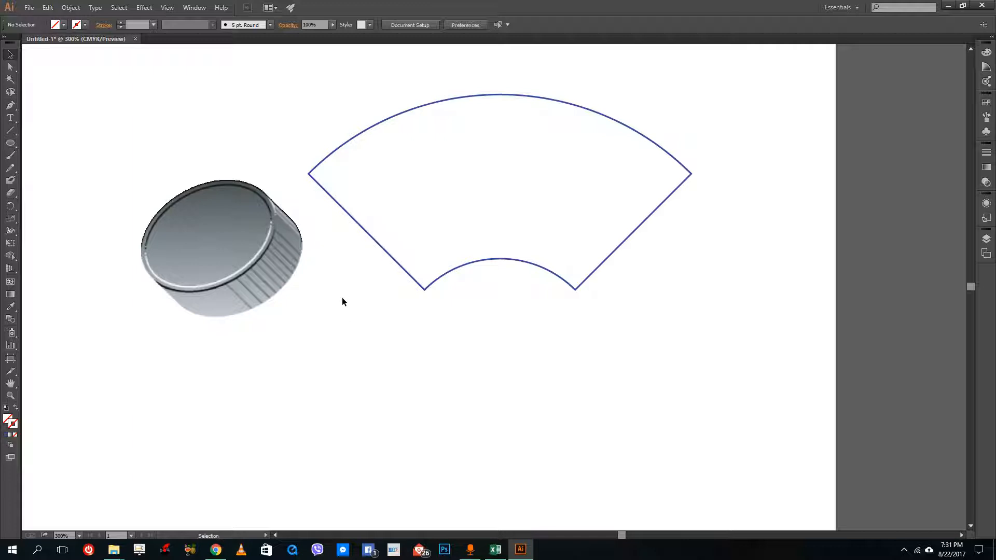